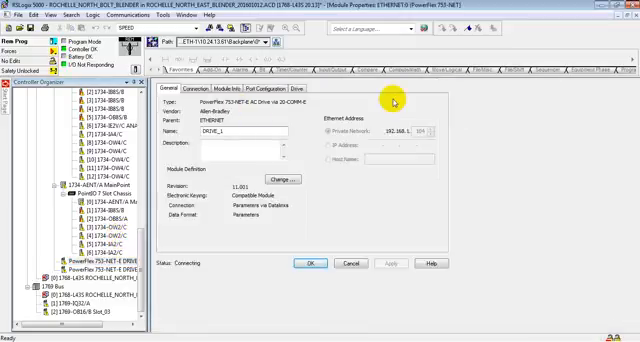
mouse_move(320, 144)
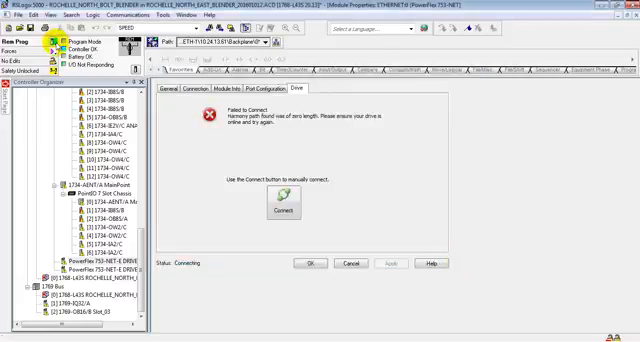
- Retry connecting to the PowerFlex 753 drive, ending in a fatal error and Offline status
left_click(284, 212)
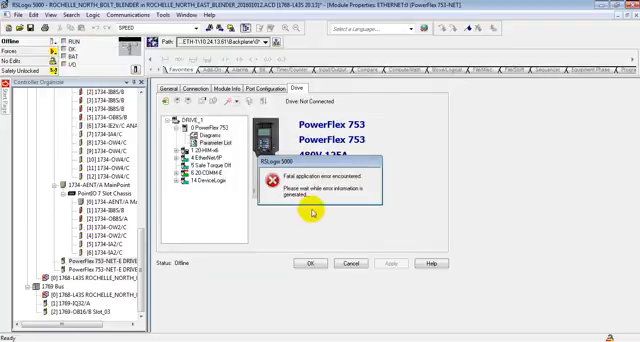